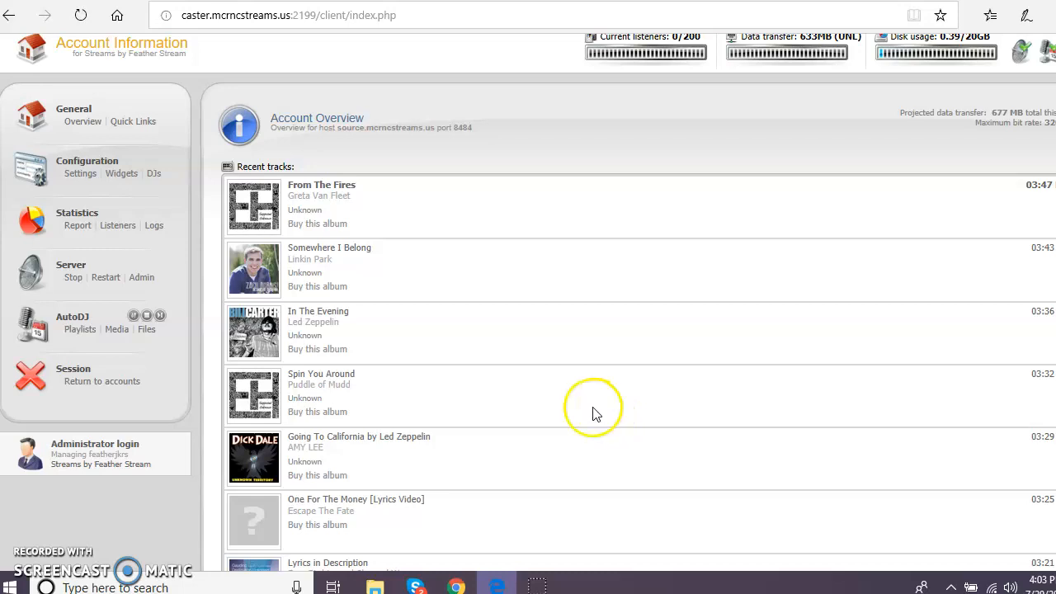
mouse_move(569, 400)
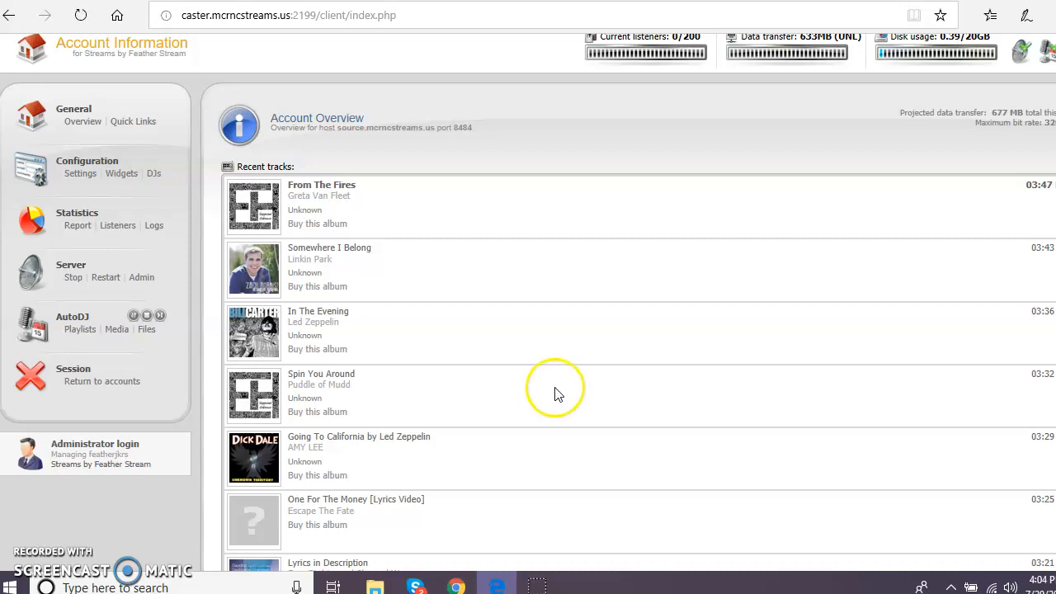
mouse_move(326, 155)
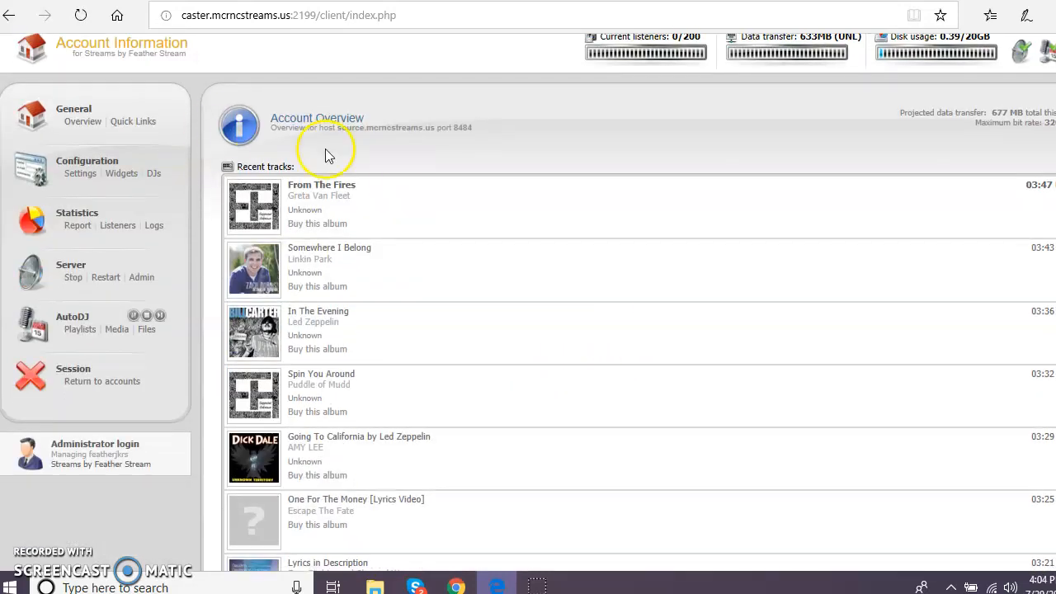
mouse_move(586, 345)
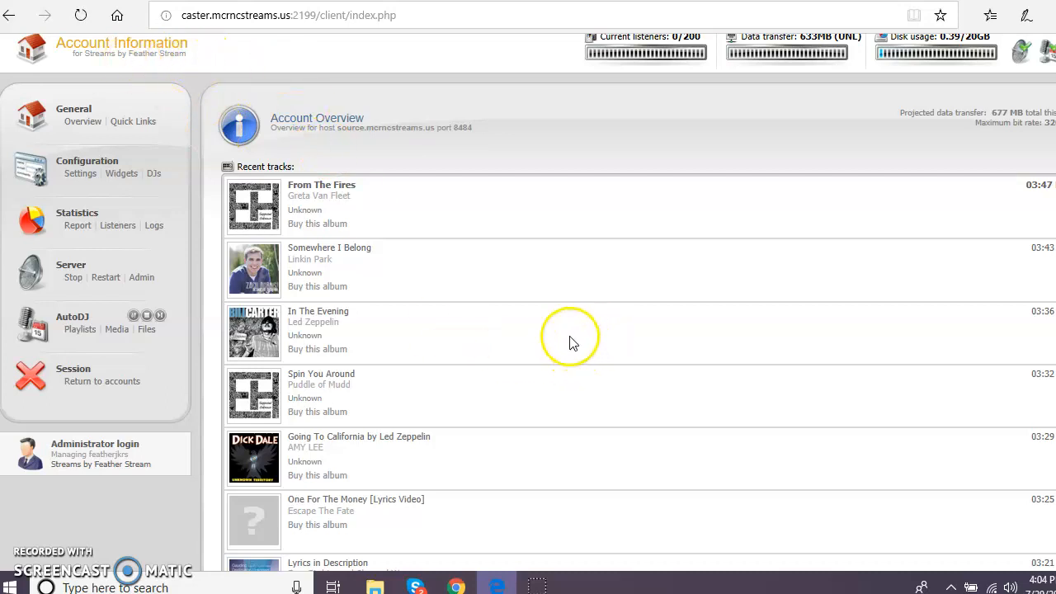
mouse_move(373, 475)
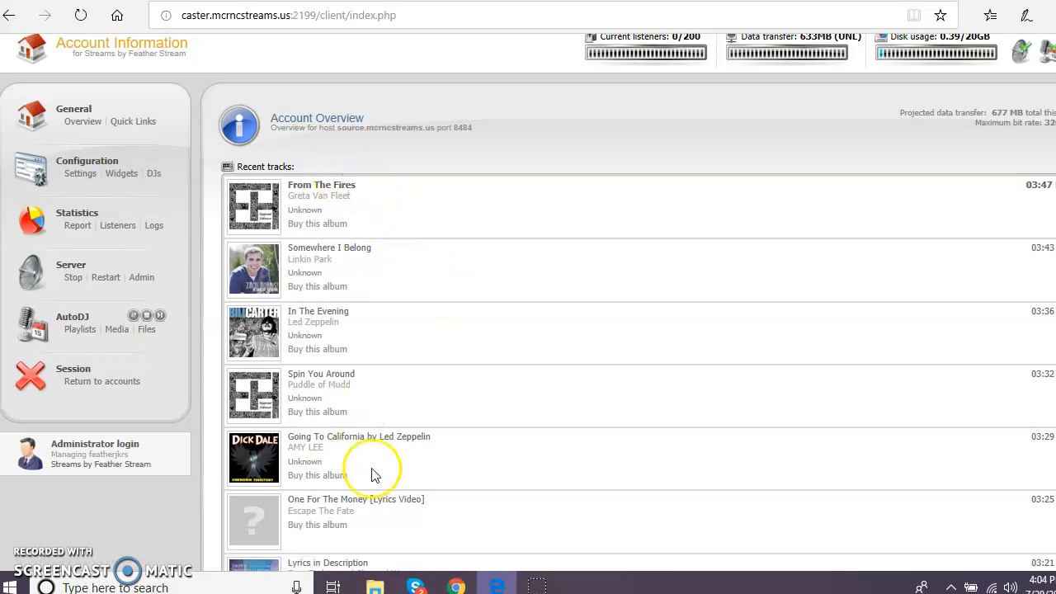
mouse_move(461, 330)
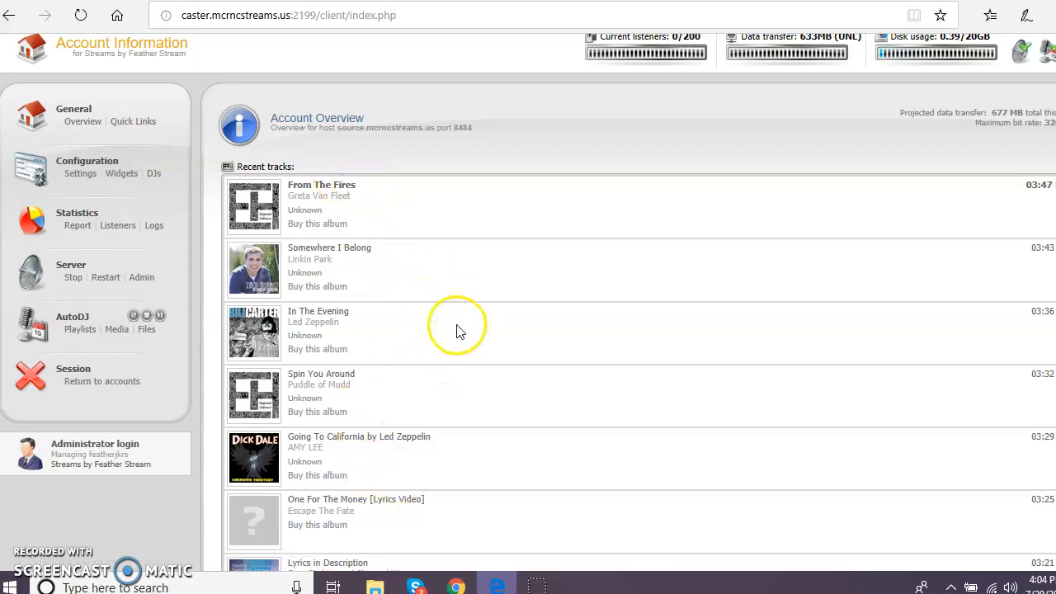
mouse_move(146, 329)
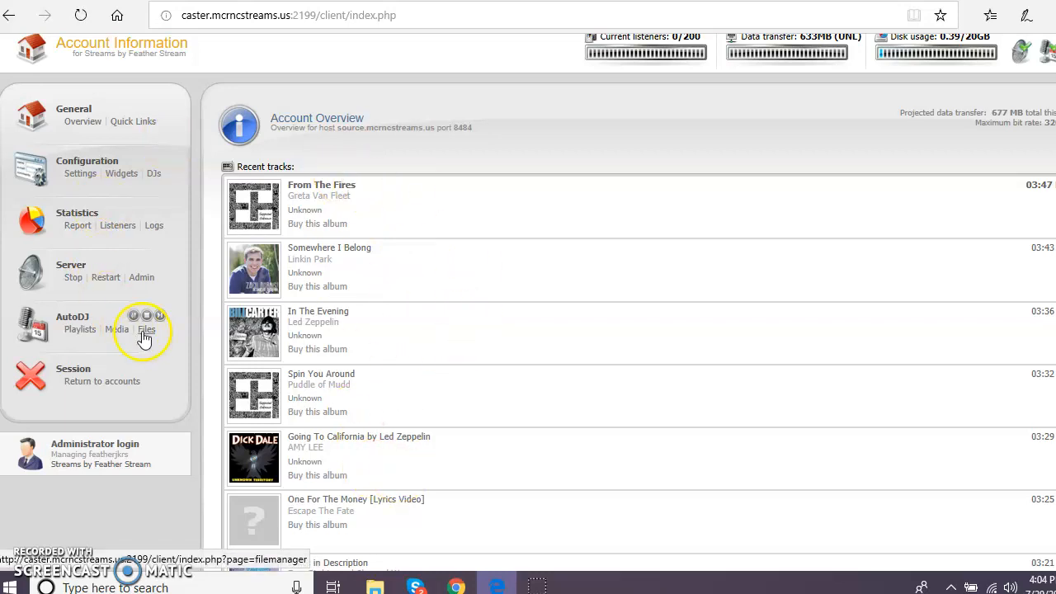
- Open the AutoDJ file manager and its Upload files dialog
left_click(147, 329)
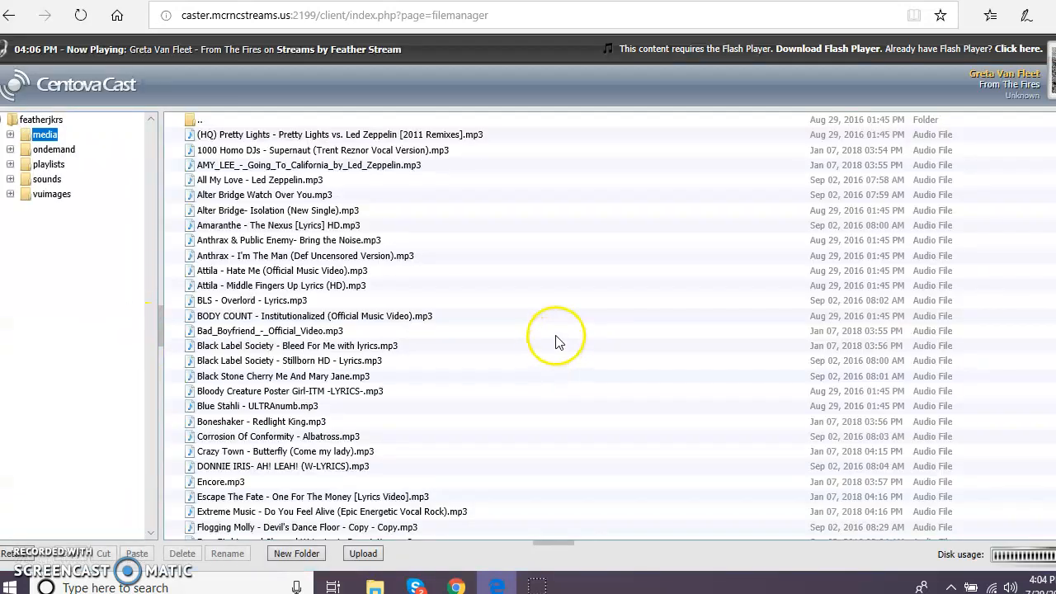
left_click(362, 553)
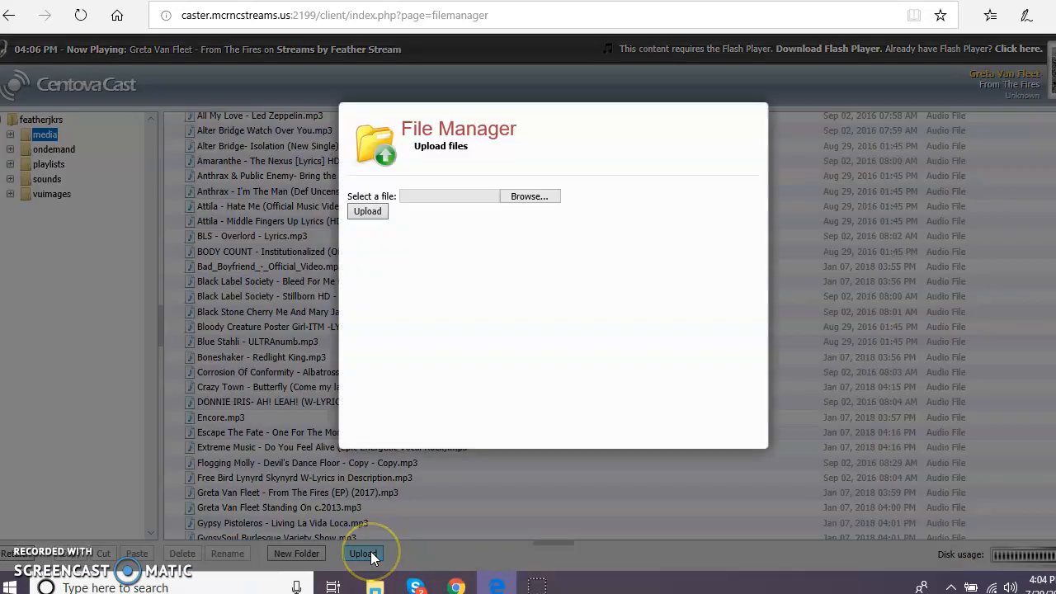
left_click(363, 554)
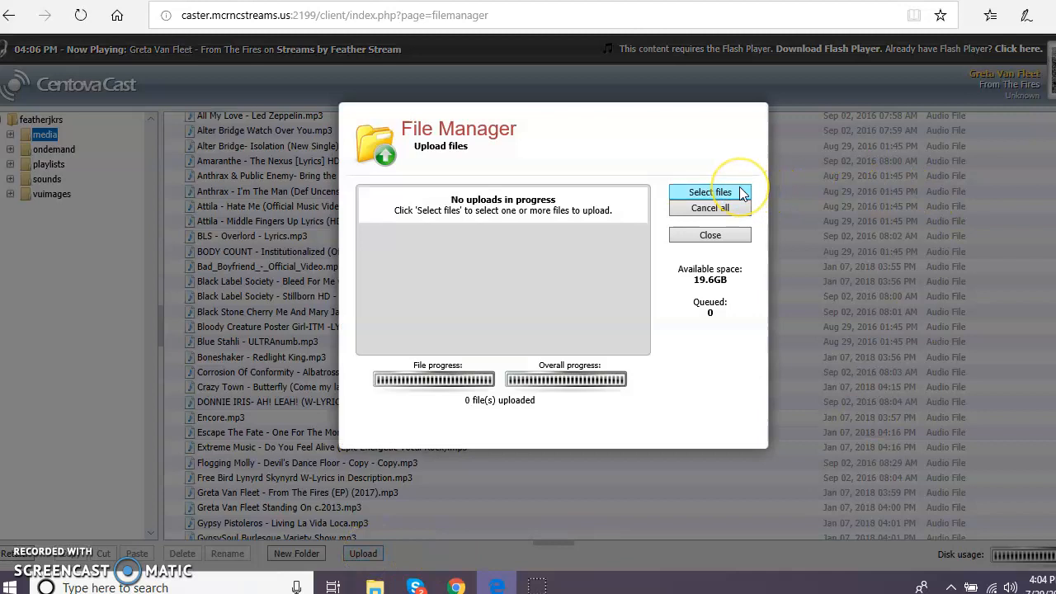
- Pick the AMY_LEE, Alter Bridge and Arctic Monkeys songs from the rock folder and upload them
left_click(709, 193)
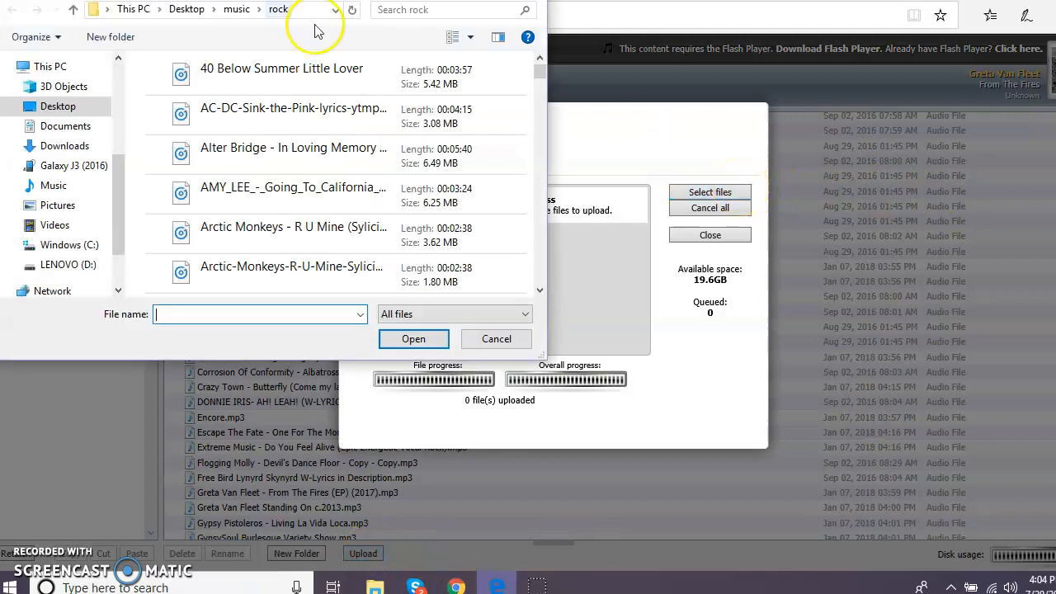
left_click(293, 194)
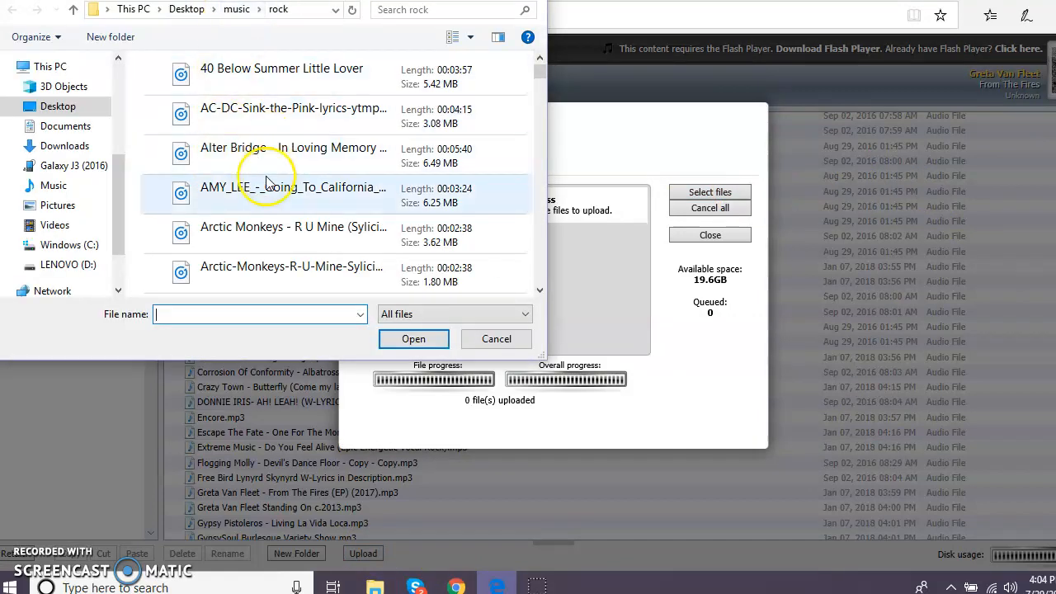
left_click(293, 188)
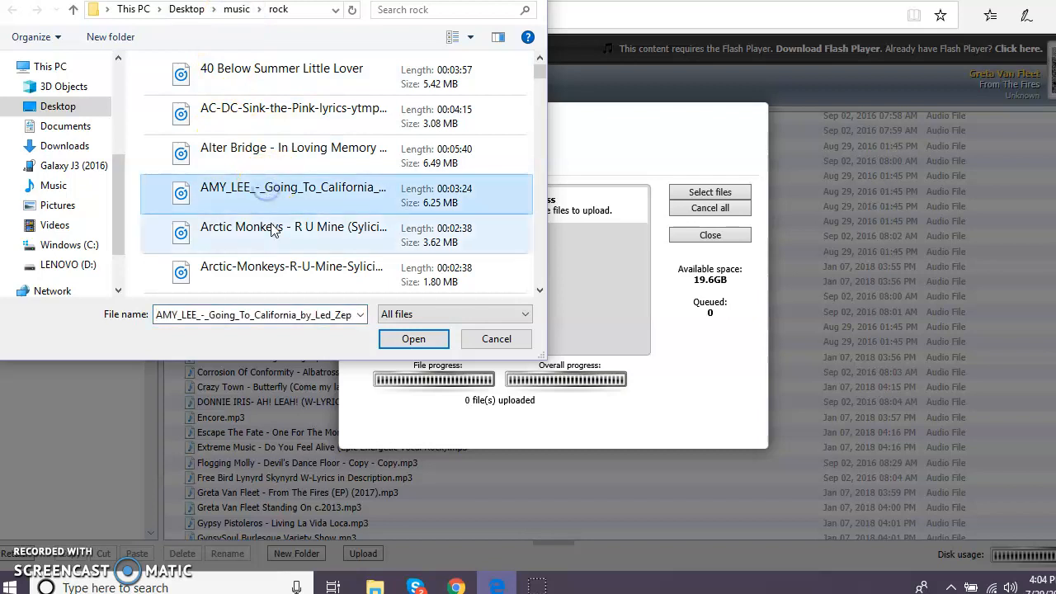
left_click(293, 153)
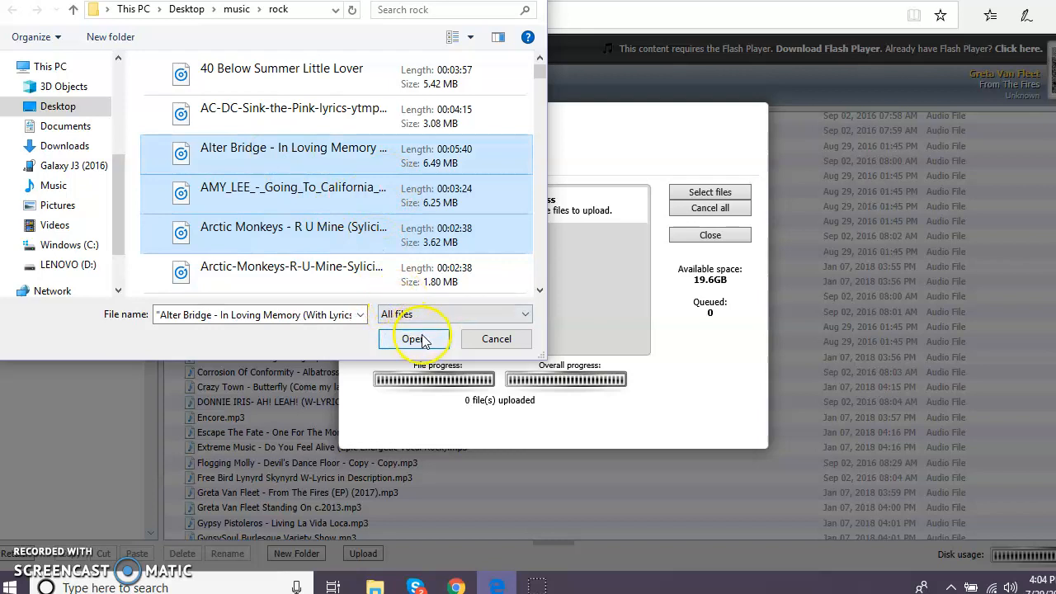
scroll("down", 3)
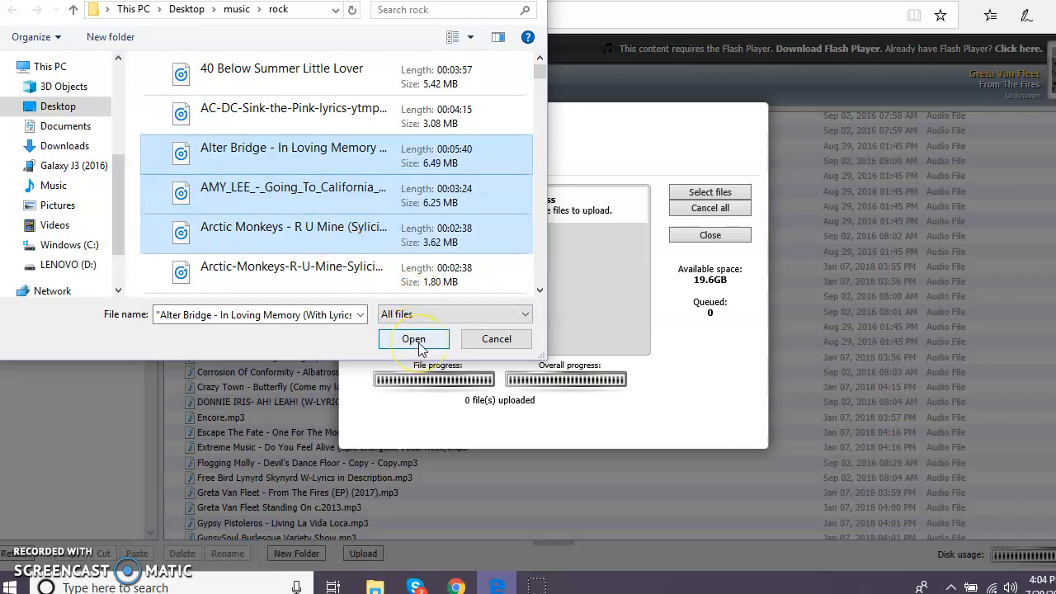
left_click(413, 339)
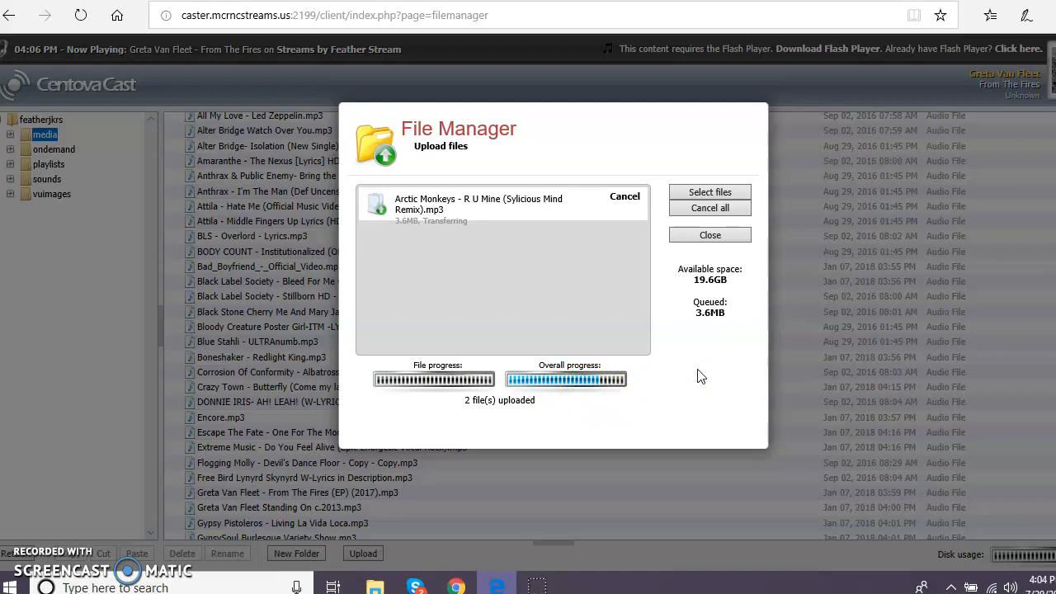
mouse_move(652, 392)
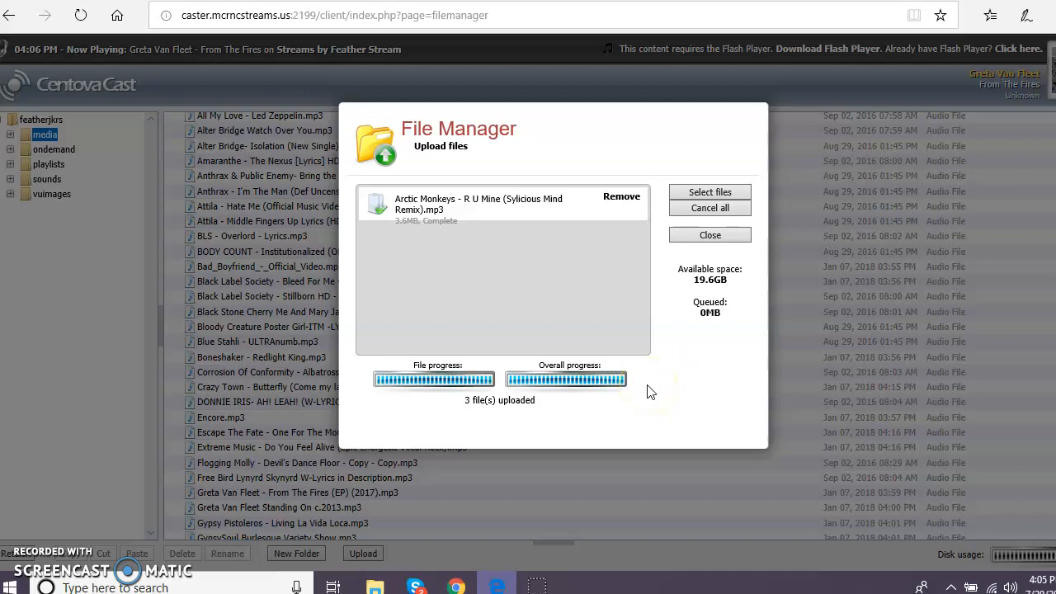
- Wait for all three song uploads to finish, then close the upload window
left_click(621, 199)
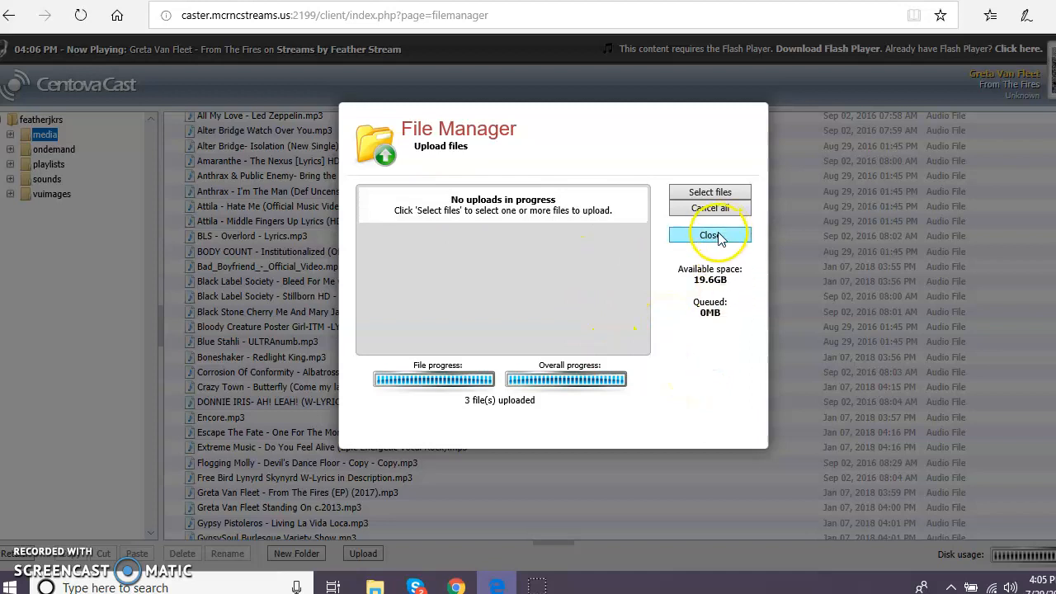
left_click(710, 235)
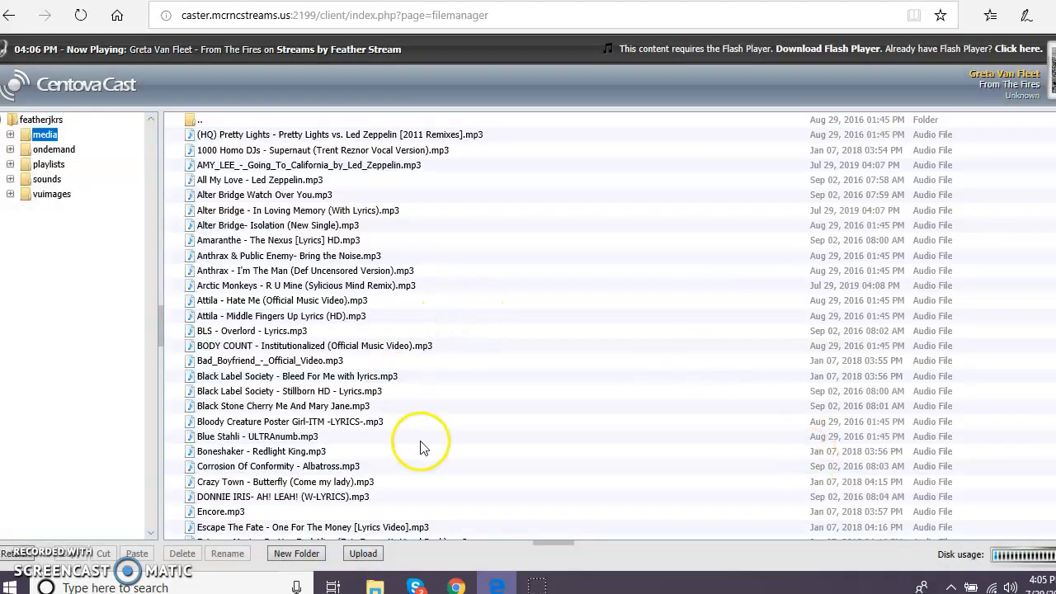
mouse_move(12, 556)
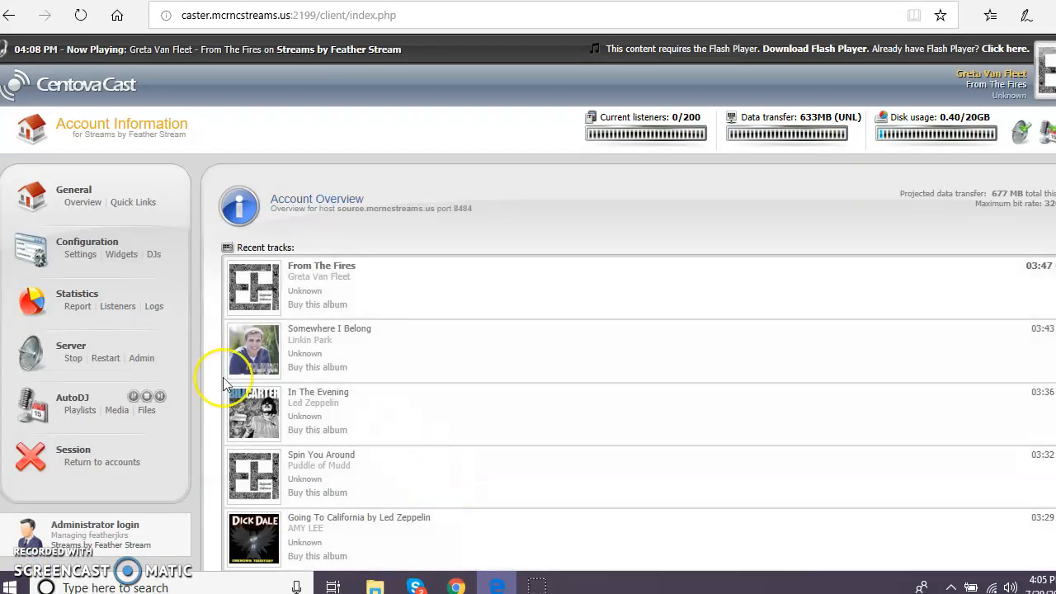
- Open AutoDJ Media and show the artists in the media library
left_click(117, 410)
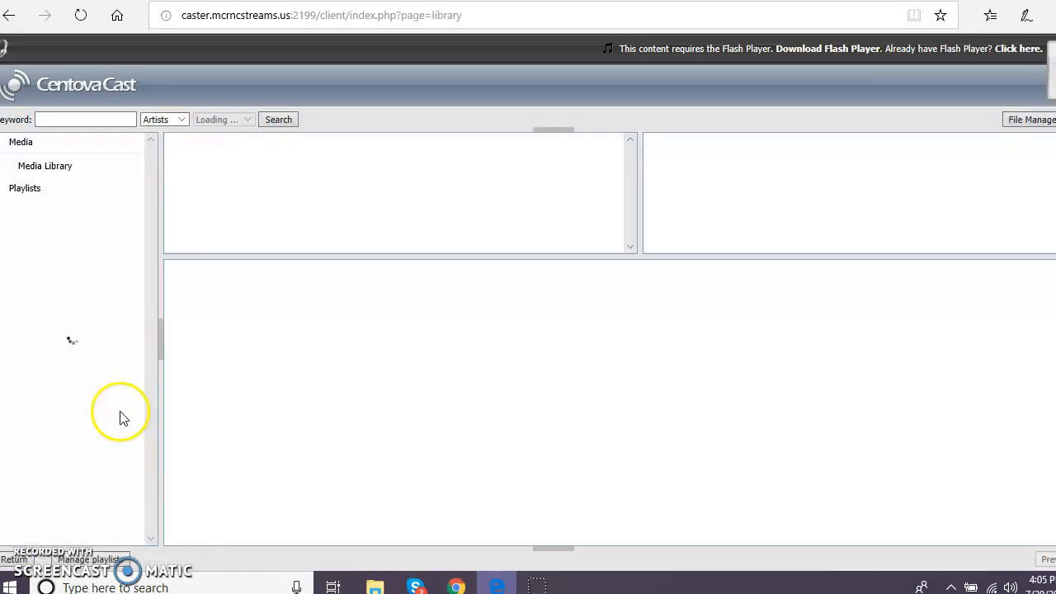
left_click(44, 166)
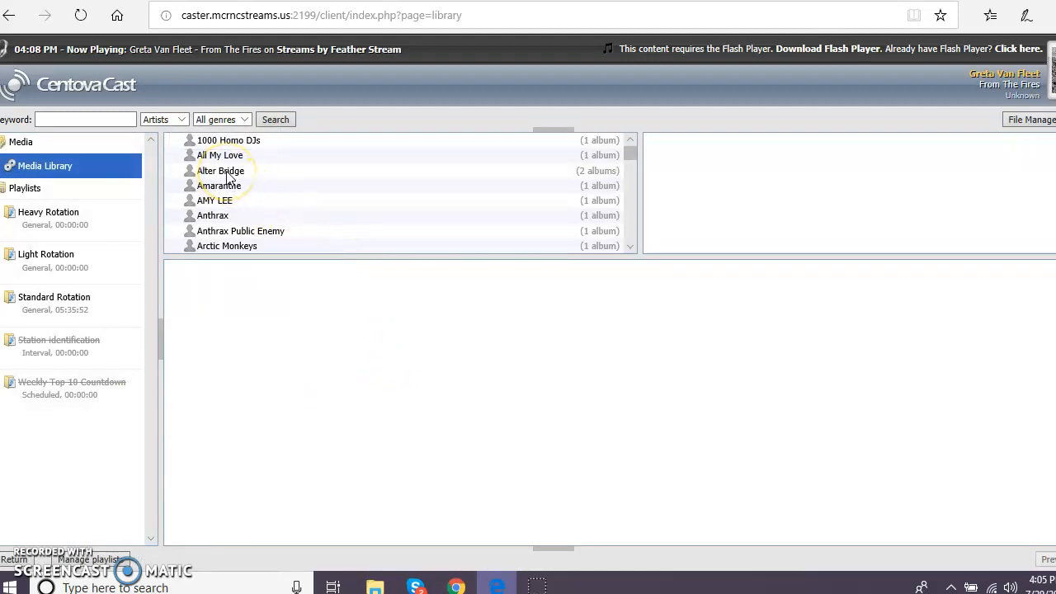
- Add Alter Bridge, AMY LEE and Arctic Monkeys to Standard Rotation, then return to the overview
left_click(215, 201)
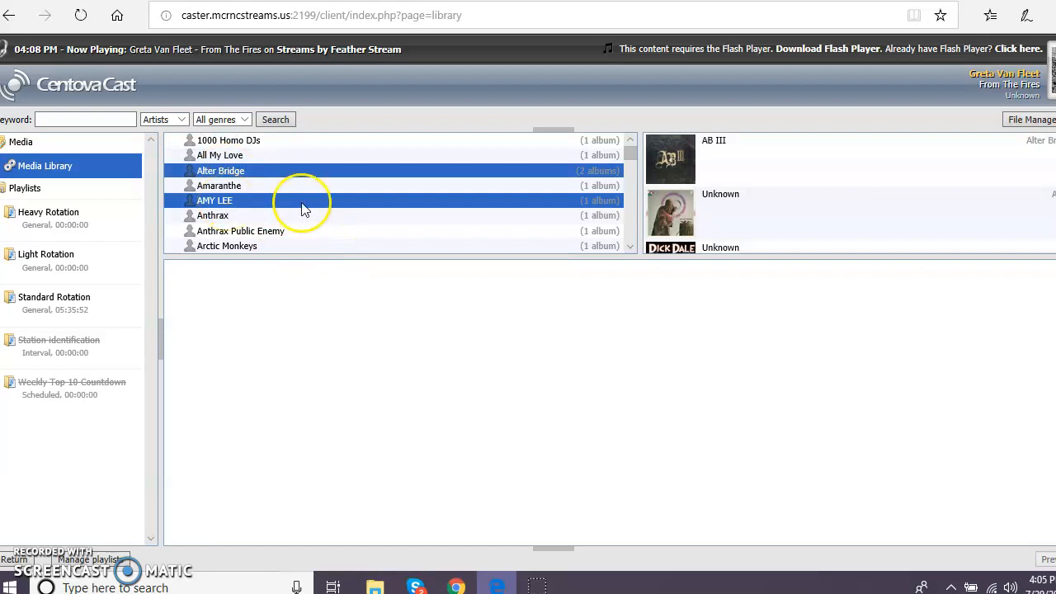
mouse_move(235, 252)
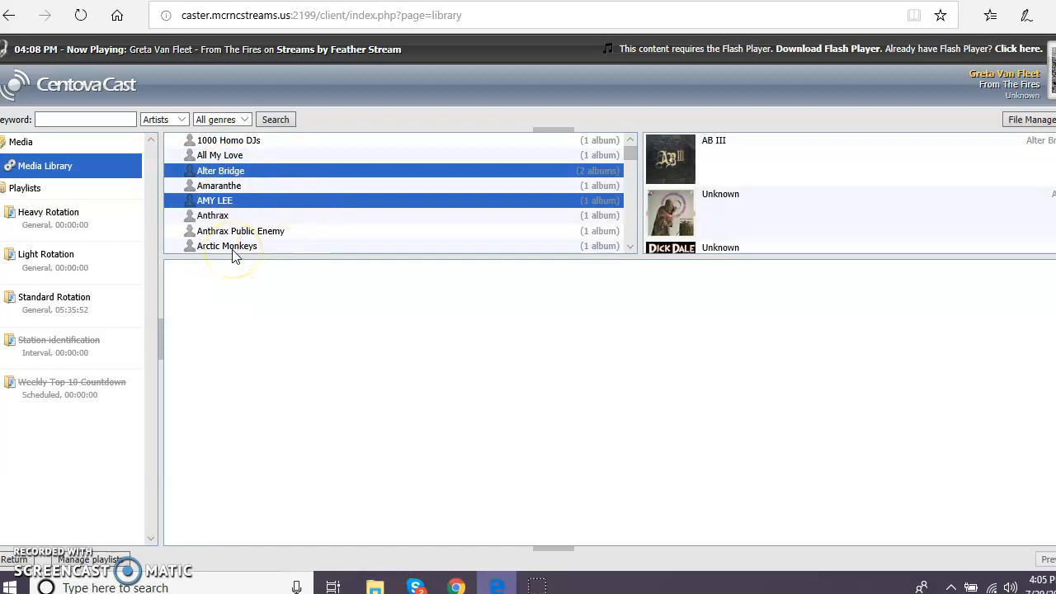
left_click(227, 245)
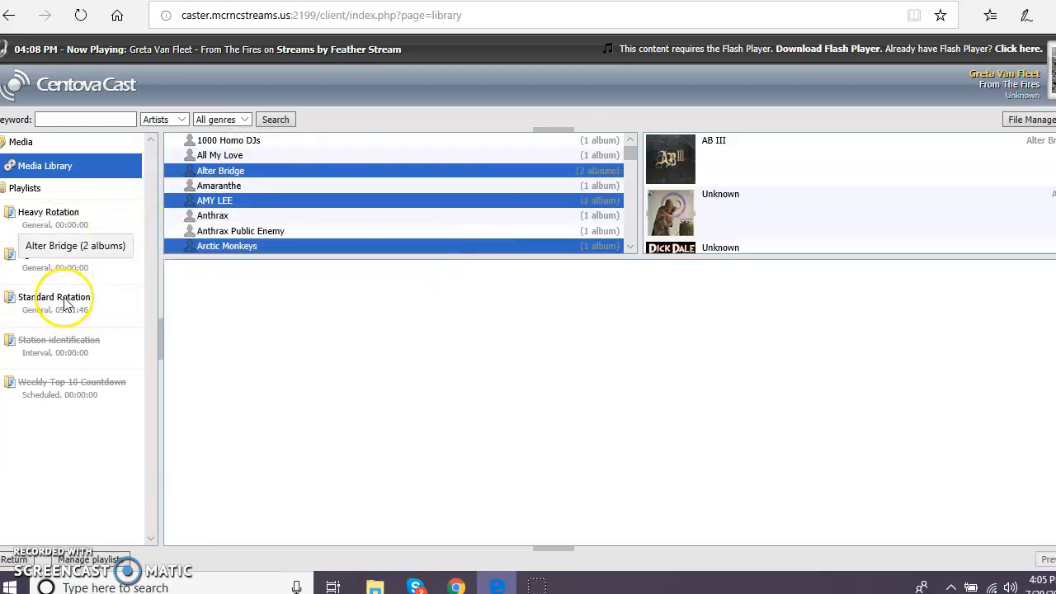
mouse_move(66, 318)
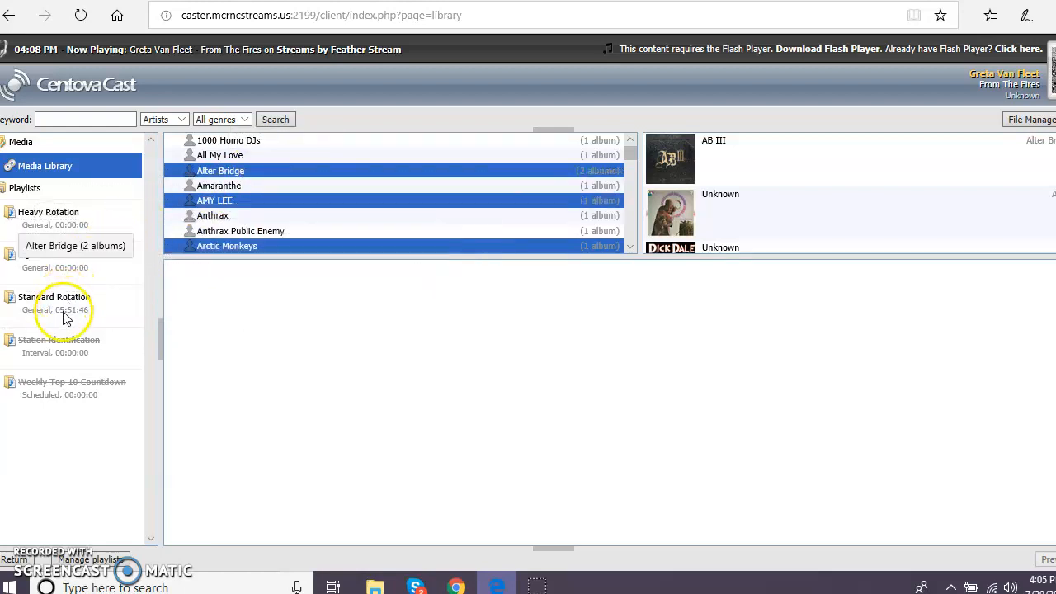
left_click(54, 297)
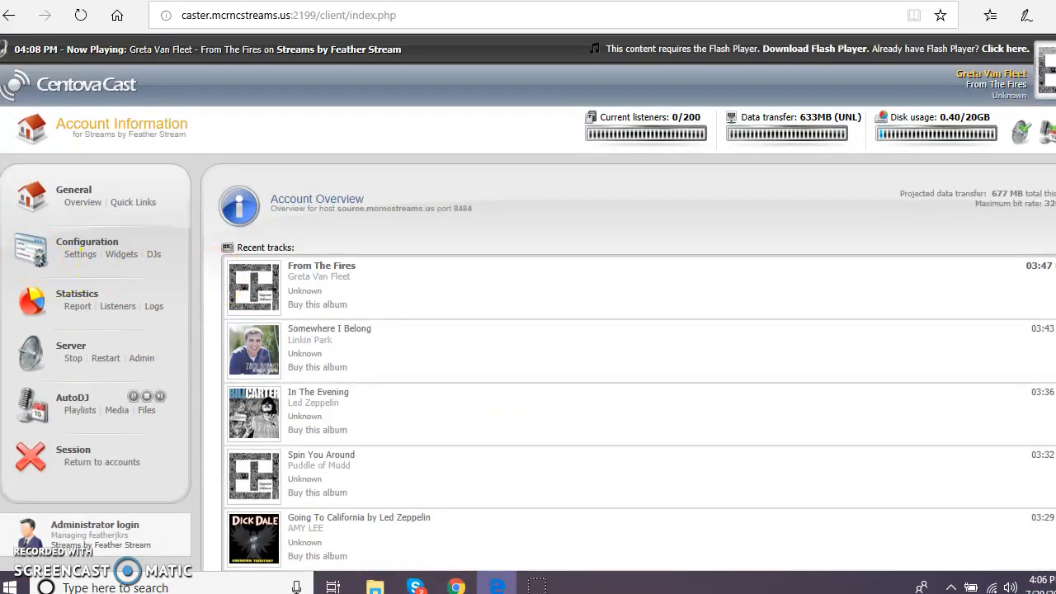
- Stop the streaming server, then start it until 'Stream started successfully' appears
left_click(73, 358)
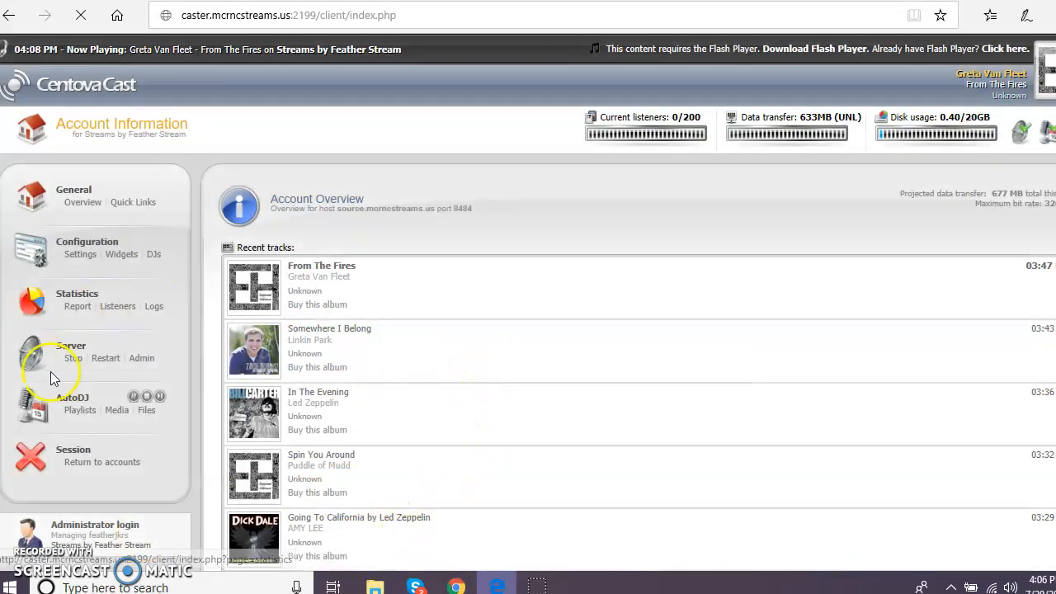
left_click(73, 358)
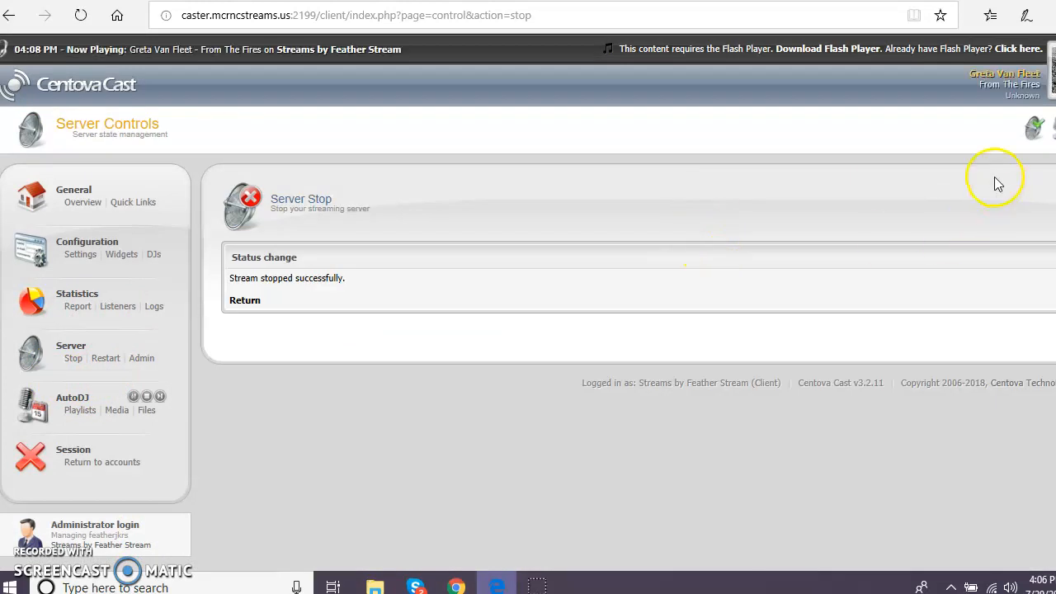
mouse_move(117, 378)
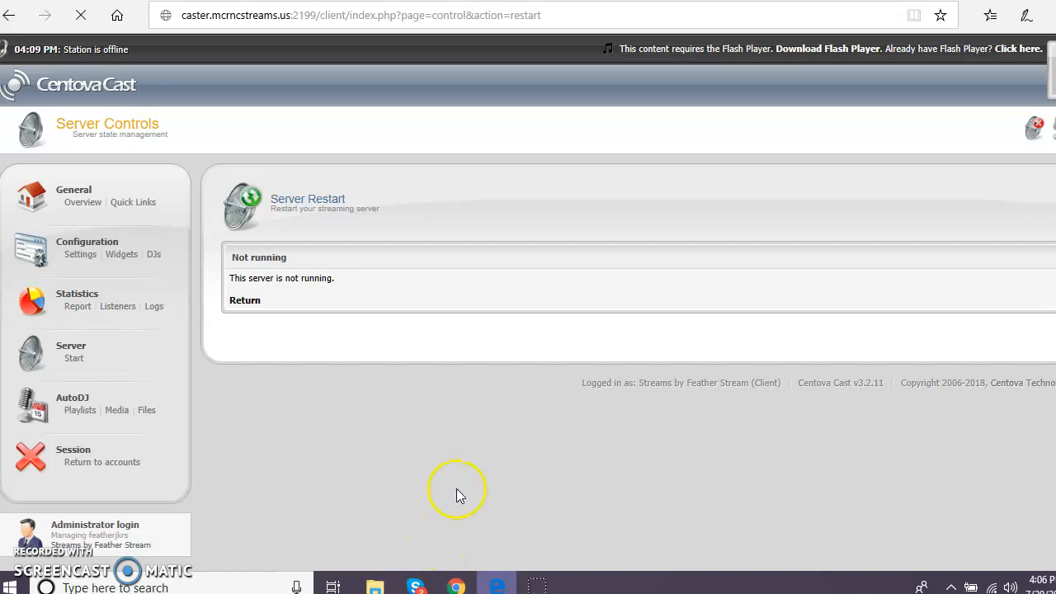
left_click(73, 357)
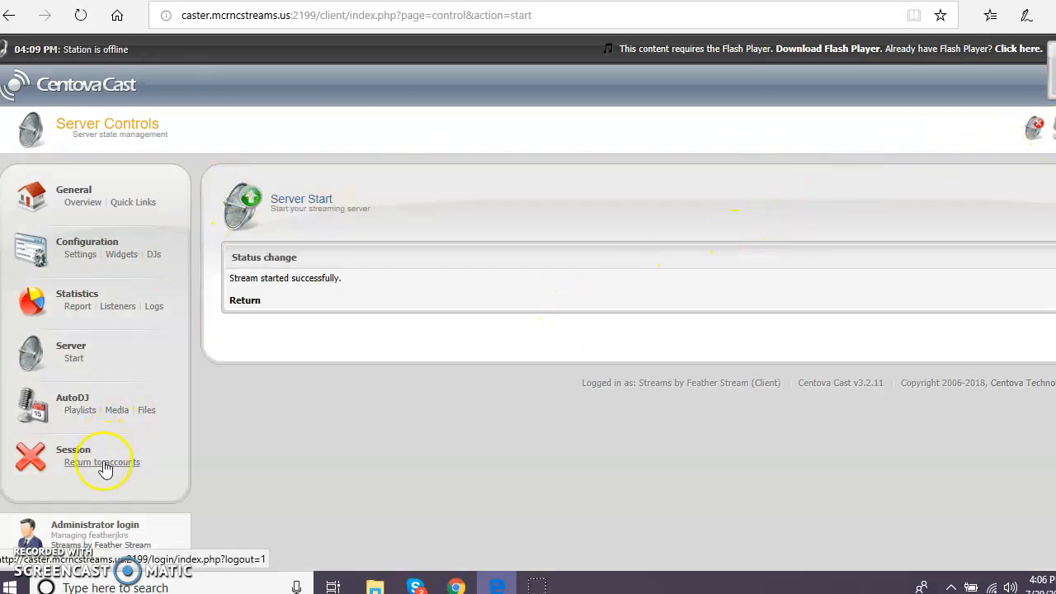
- Return to the accounts list and scroll through all 25 stream accounts
left_click(103, 462)
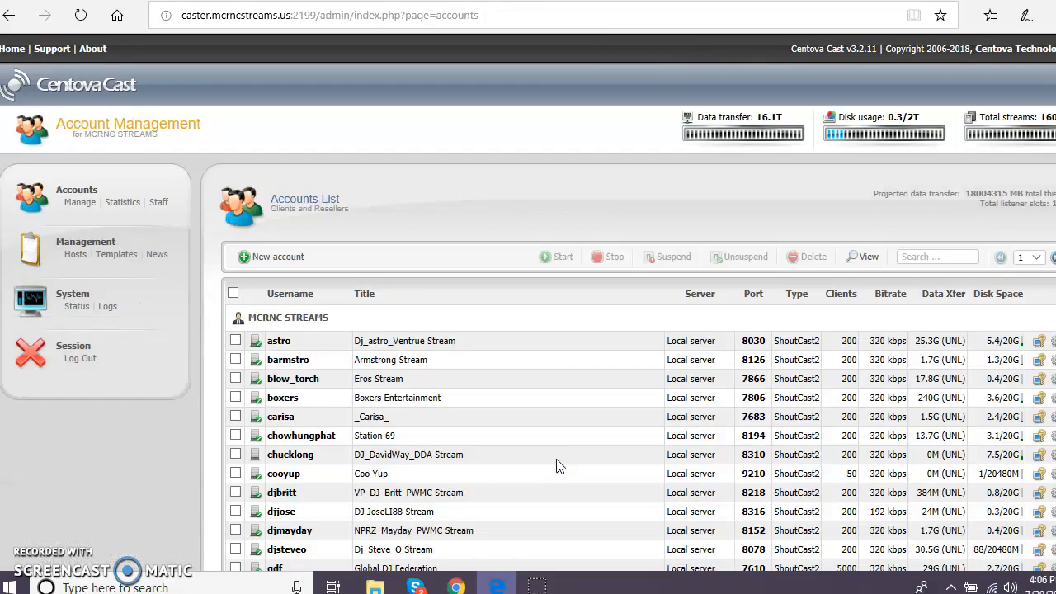
scroll("down", 3)
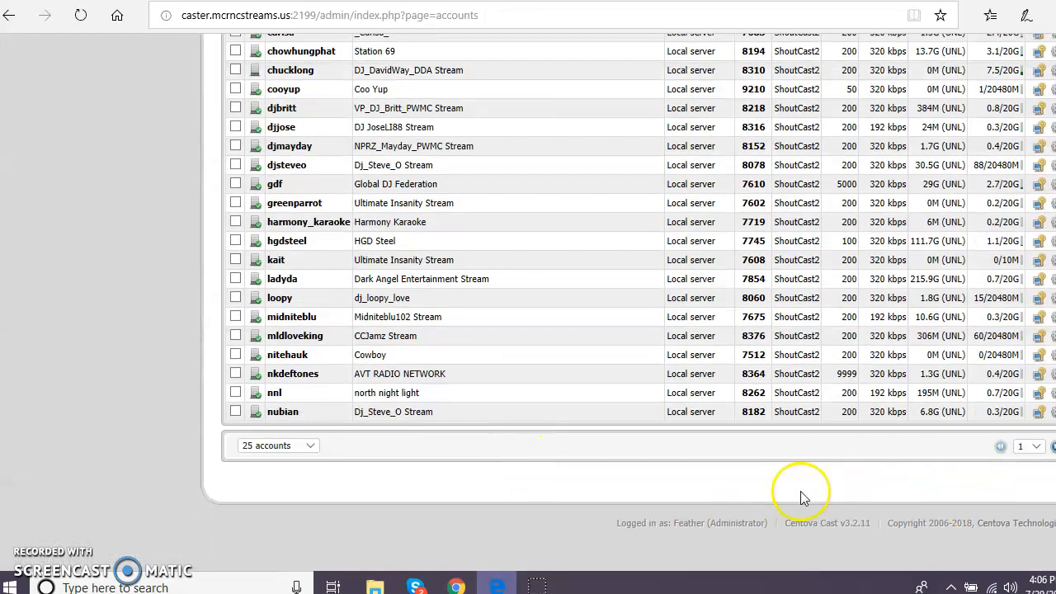